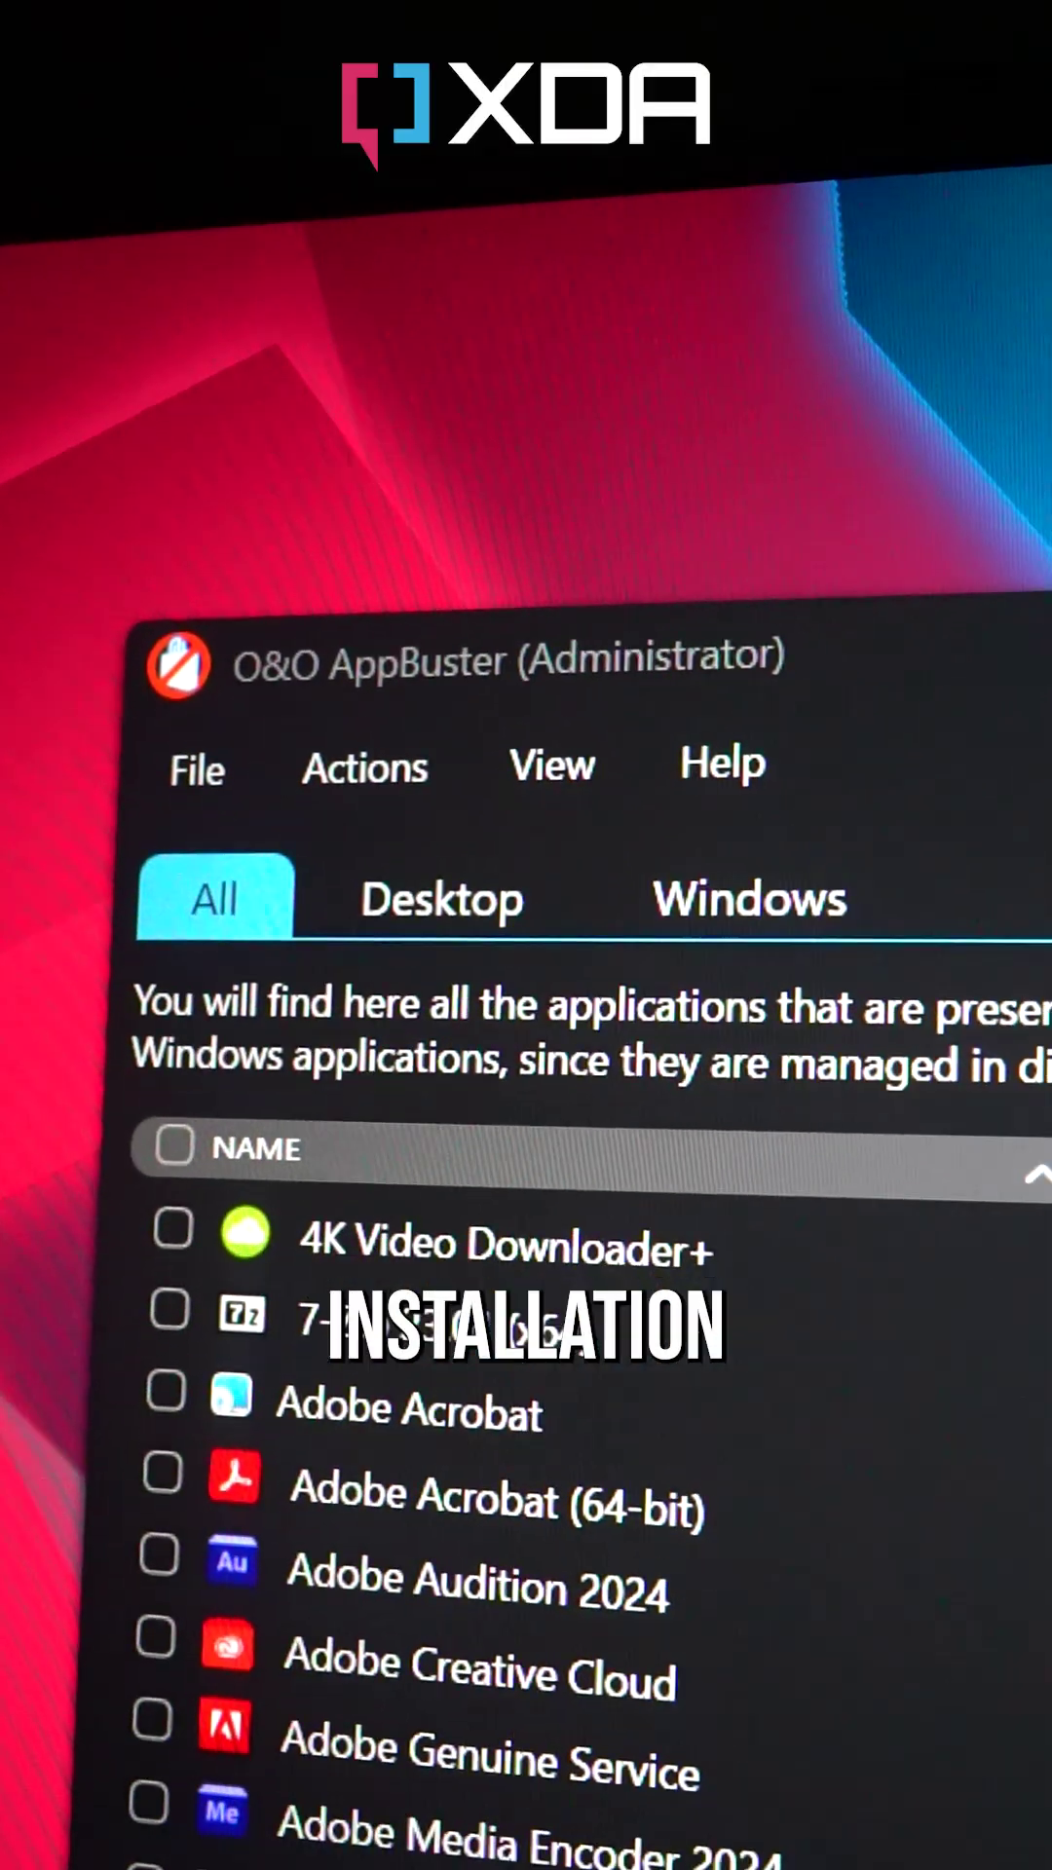
{"action": "scroll", "scroll_direction": "down", "scroll_amount": 3}
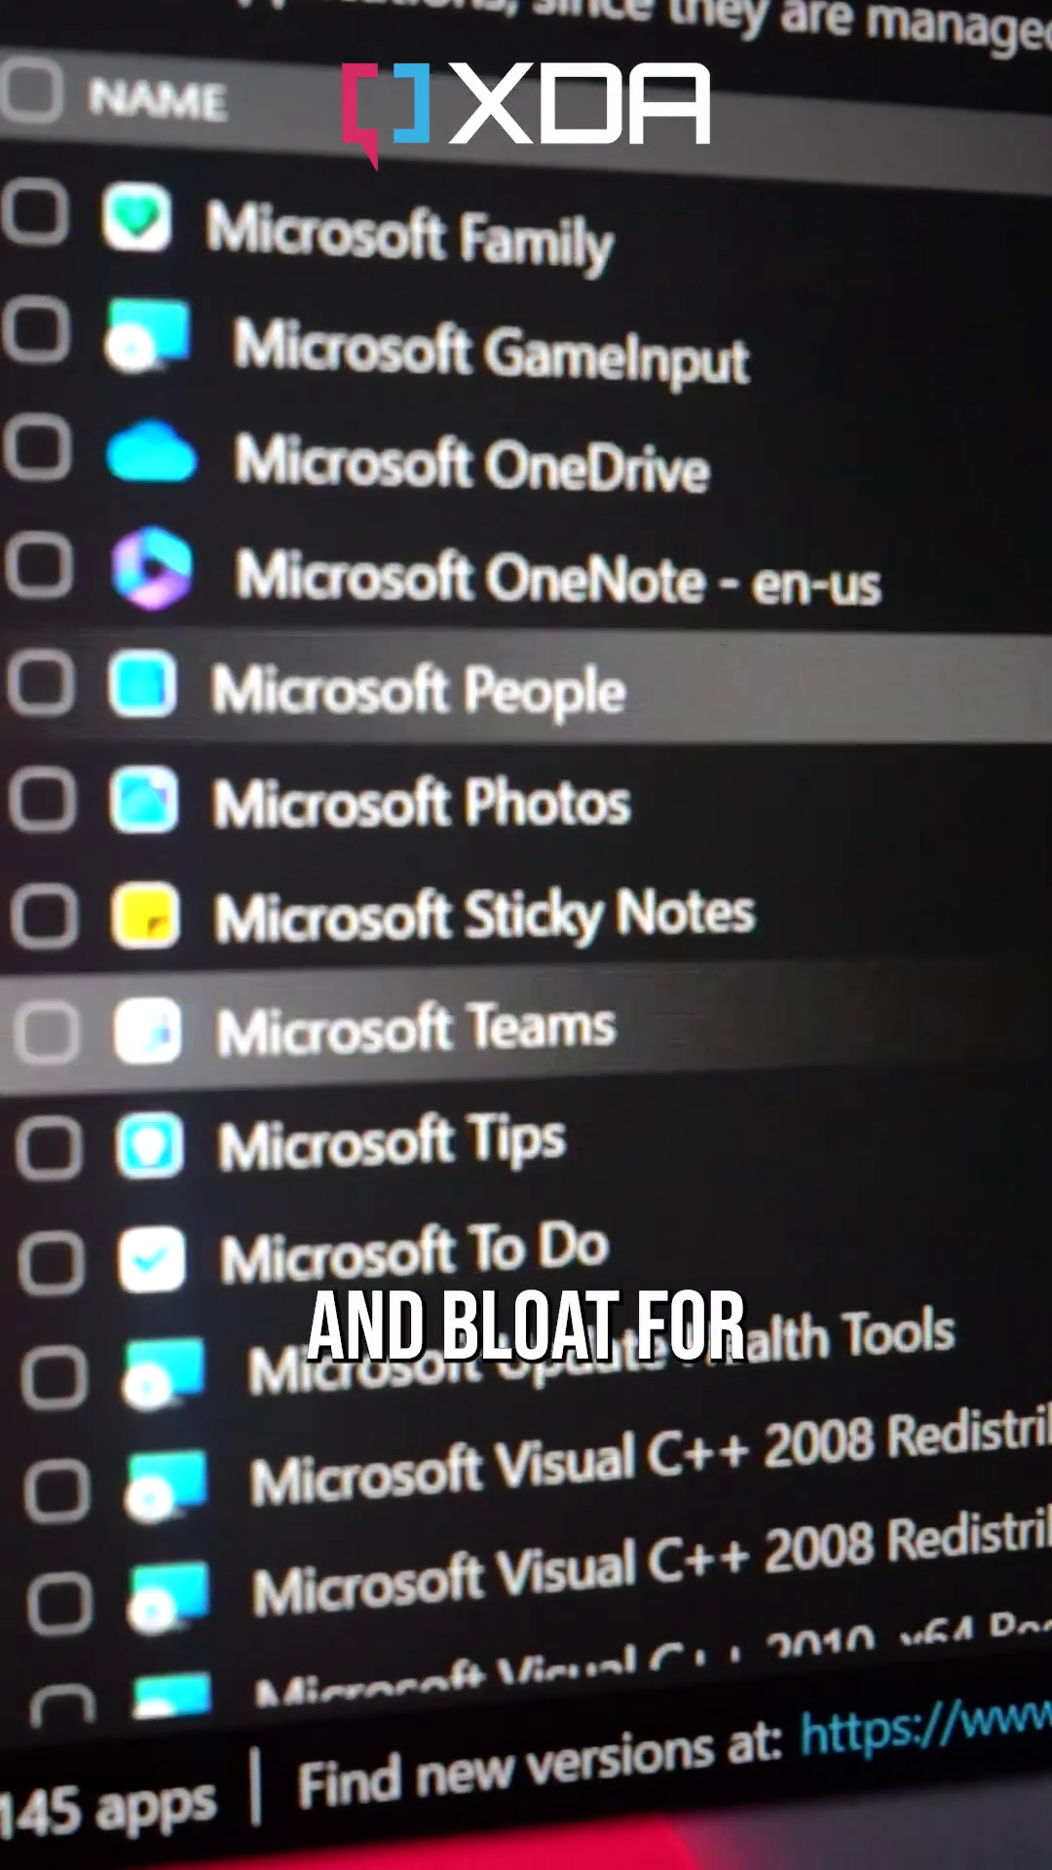